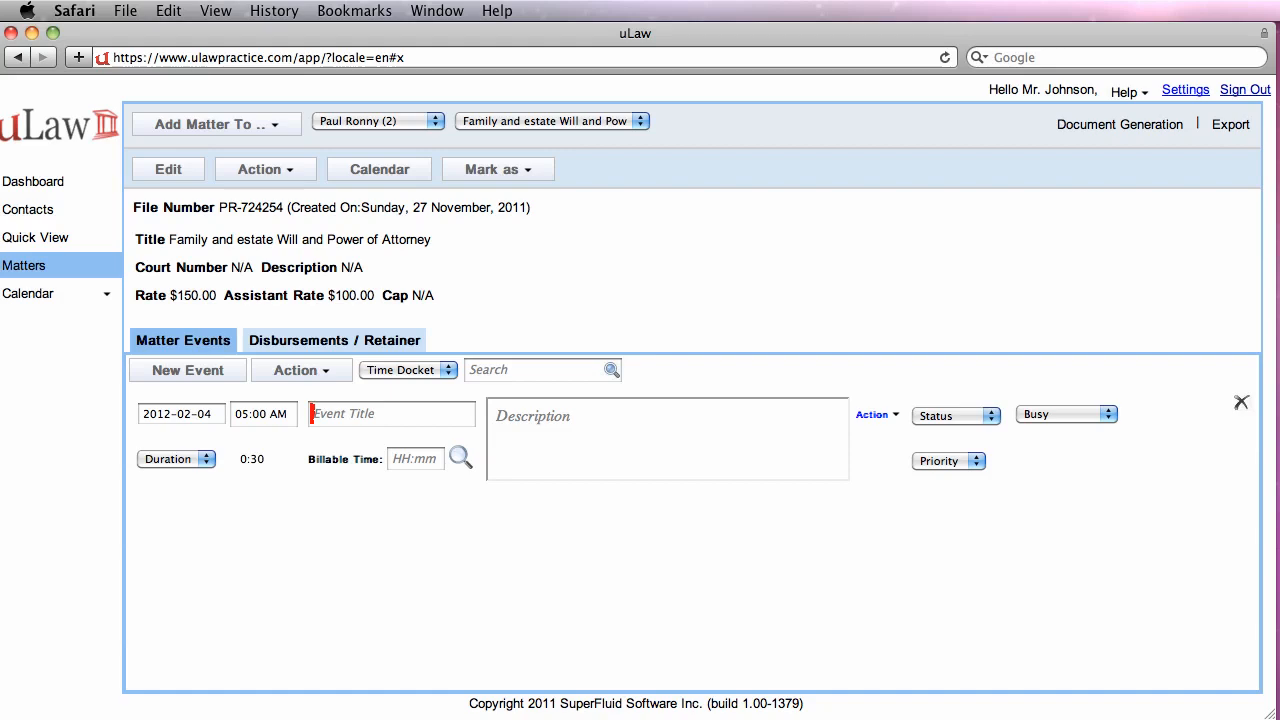
{"action": "mouse_move", "coordinate": [28, 224]}
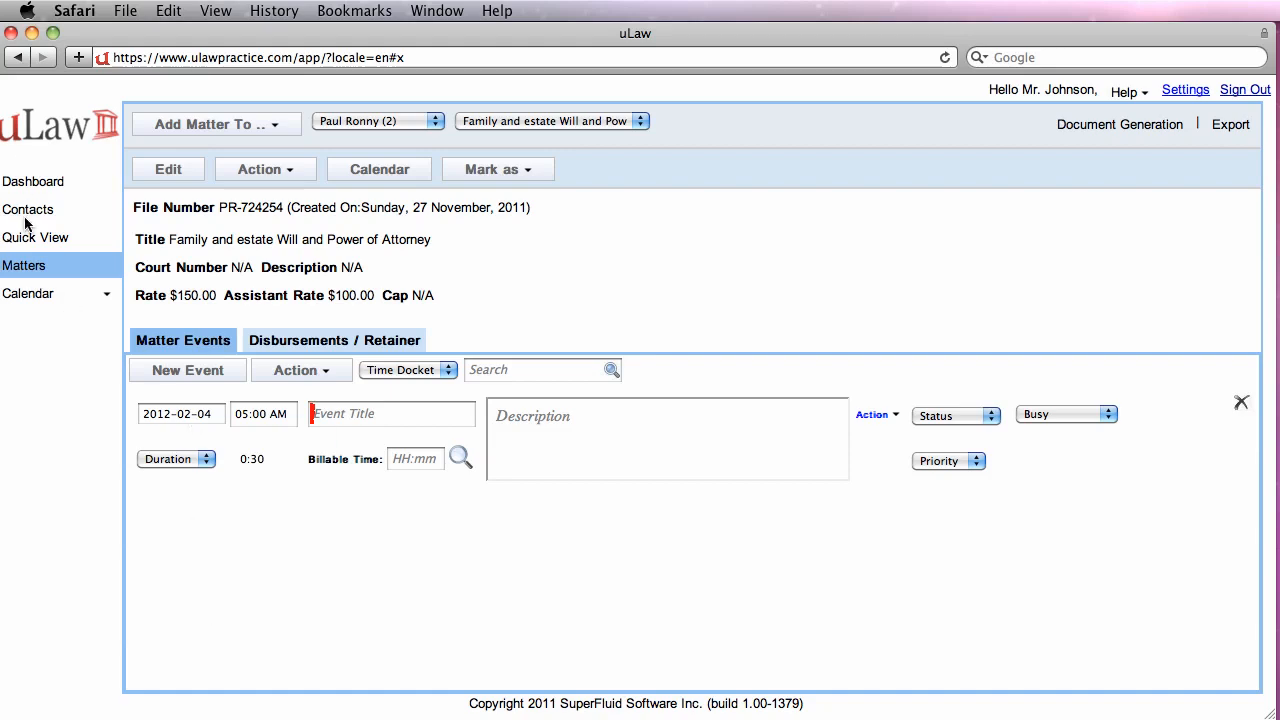
{"action": "left_click", "coordinate": [28, 210]}
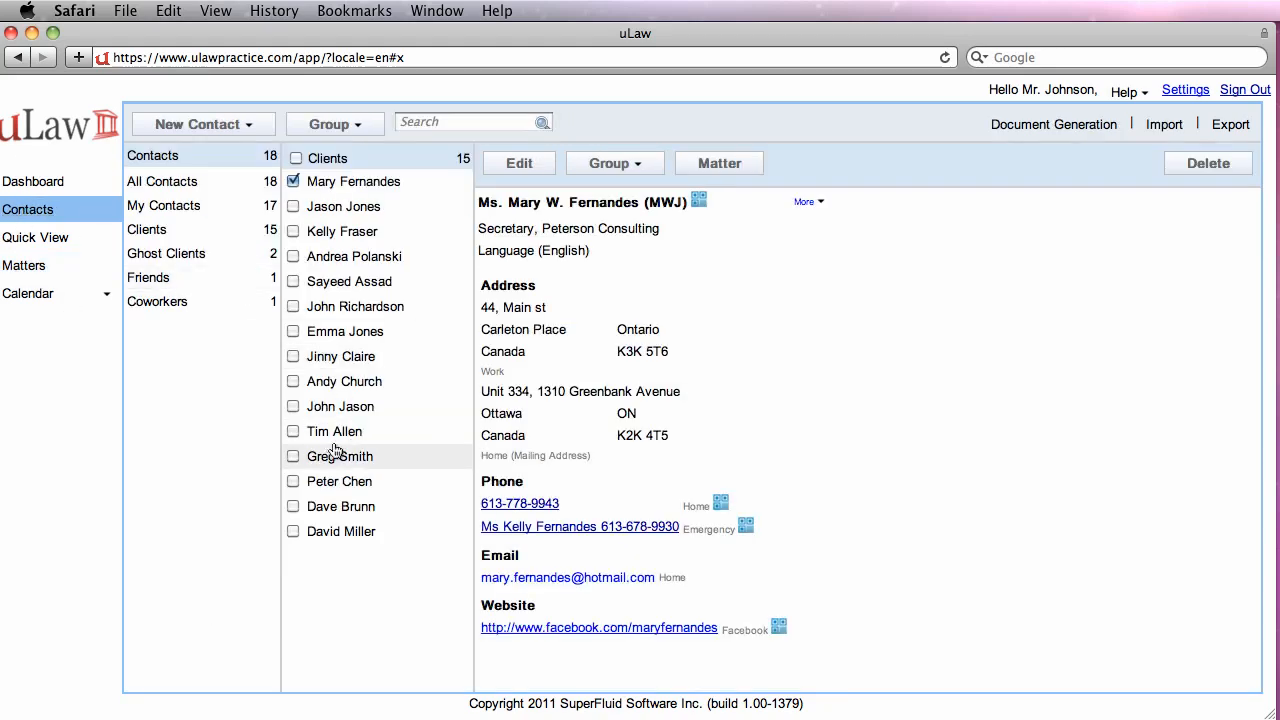
{"action": "left_click", "coordinate": [348, 480]}
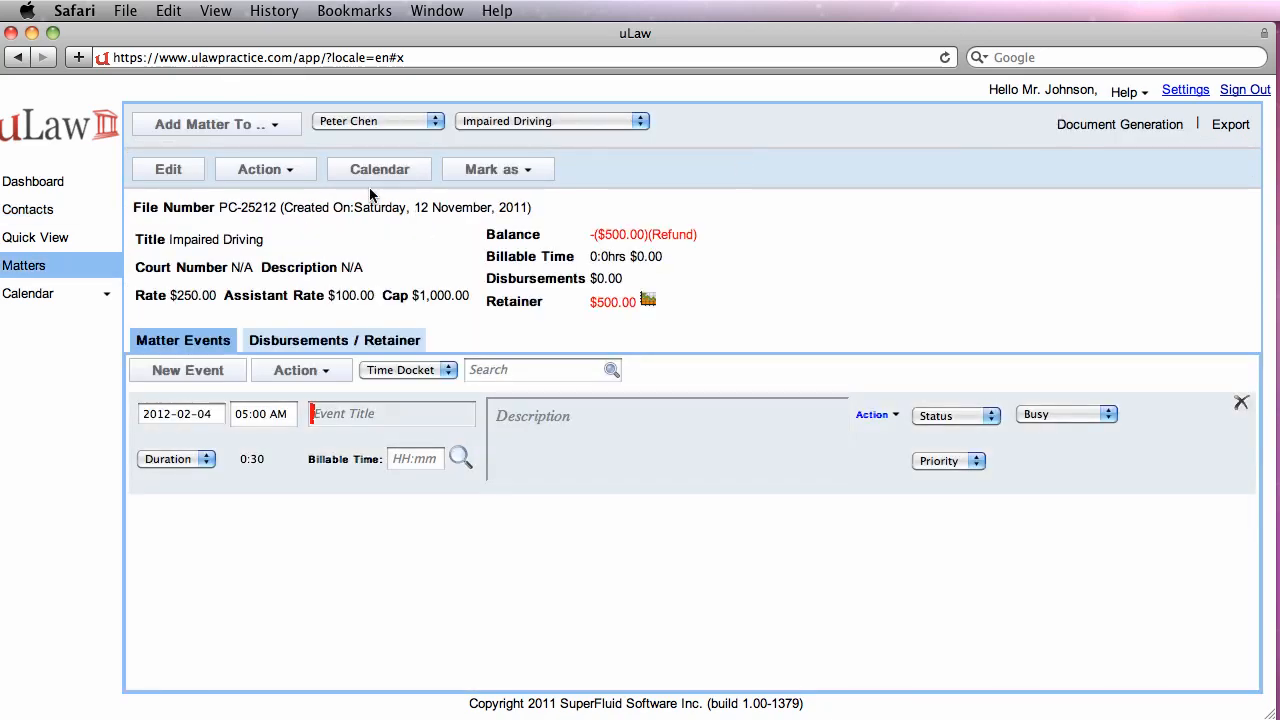
{"action": "left_click", "coordinate": [264, 168]}
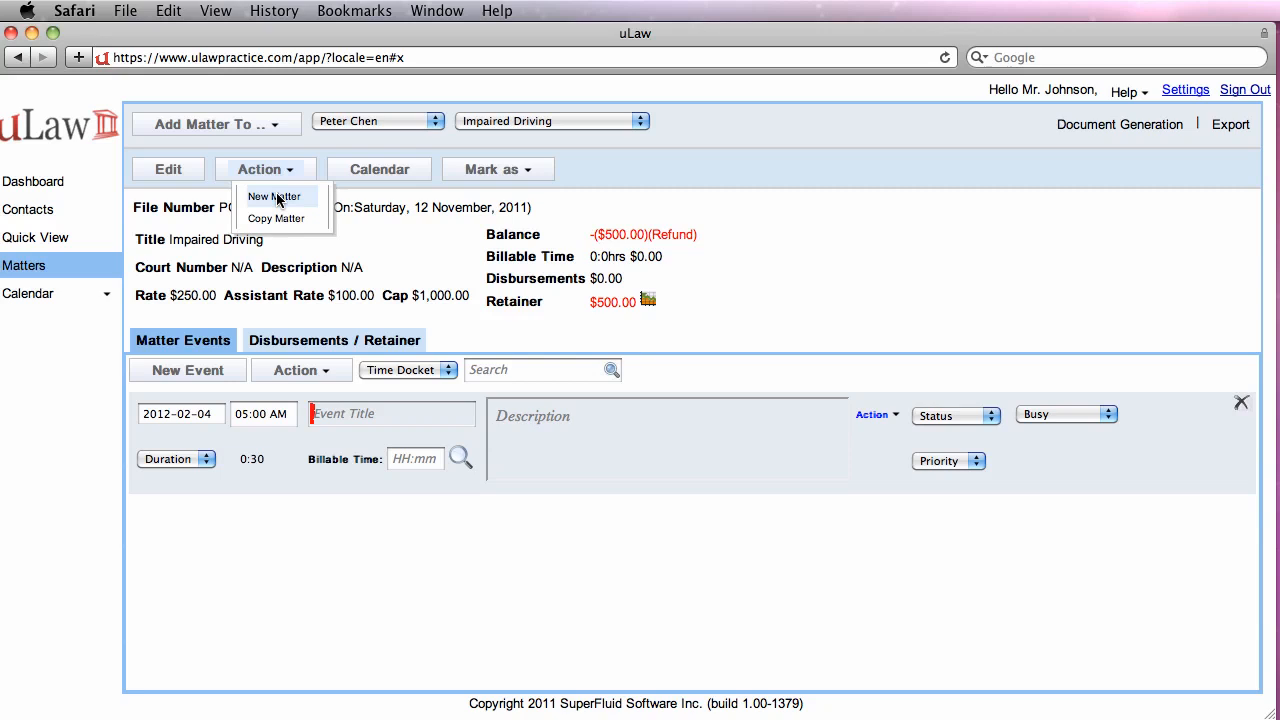
{"action": "left_click", "coordinate": [272, 196]}
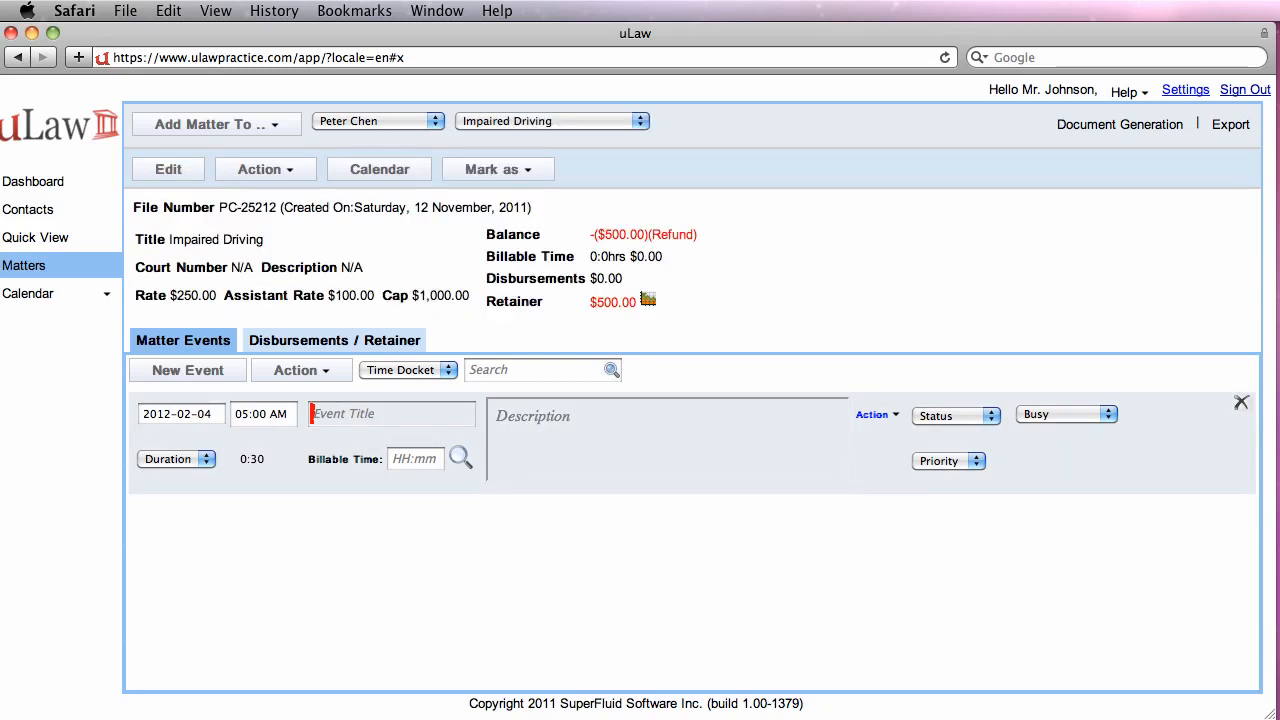
{"action": "mouse_move", "coordinate": [282, 452]}
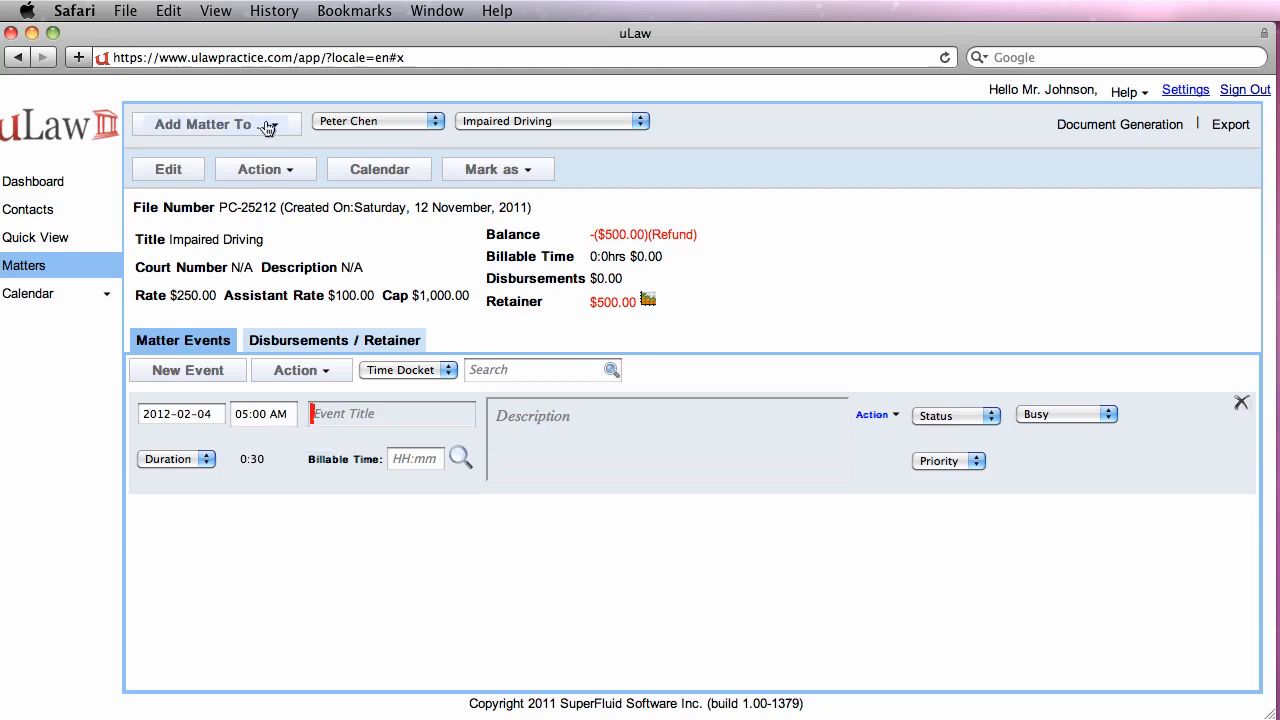
{"action": "left_click", "coordinate": [216, 124]}
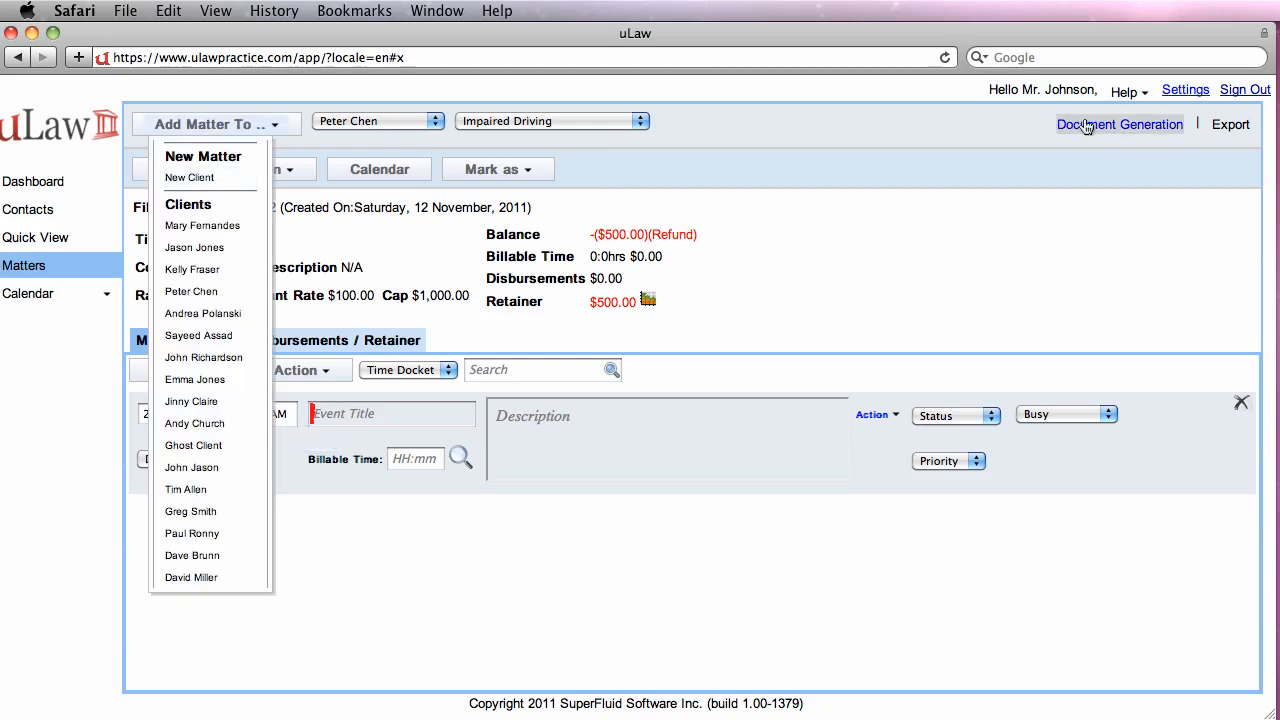
{"action": "mouse_move", "coordinate": [178, 136]}
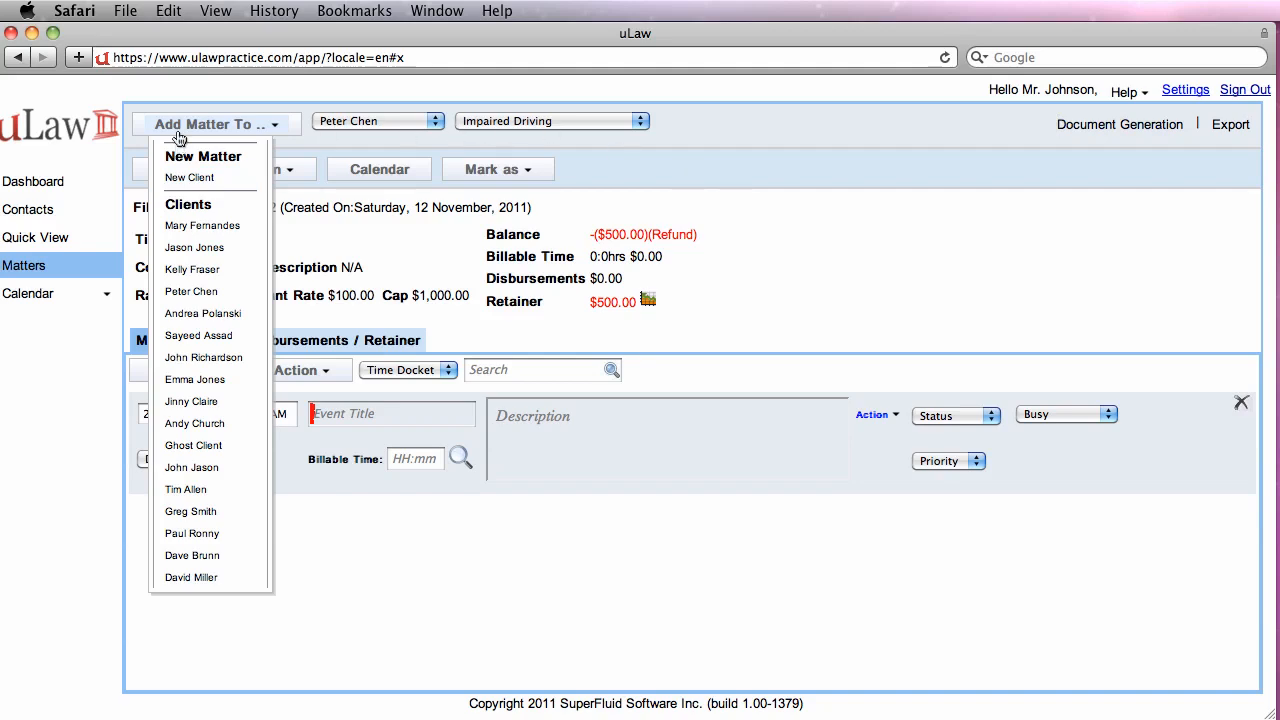
{"action": "left_click", "coordinate": [28, 210]}
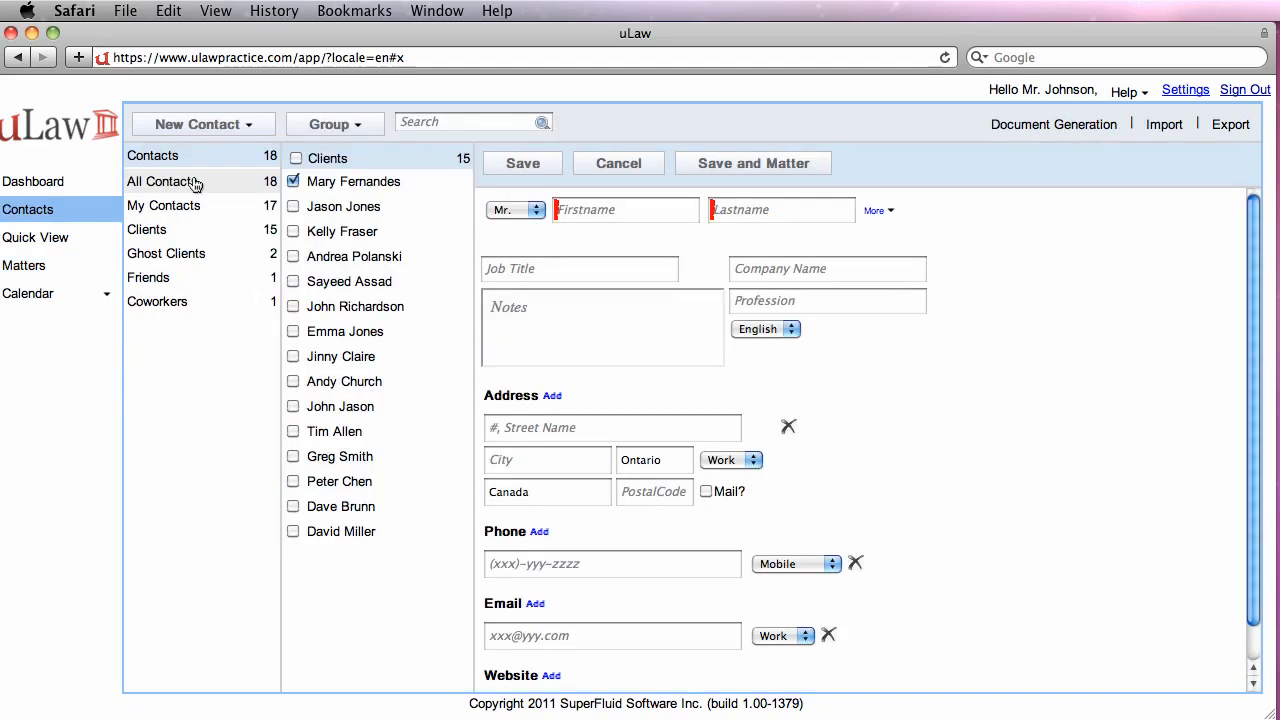
{"action": "left_click", "coordinate": [624, 210]}
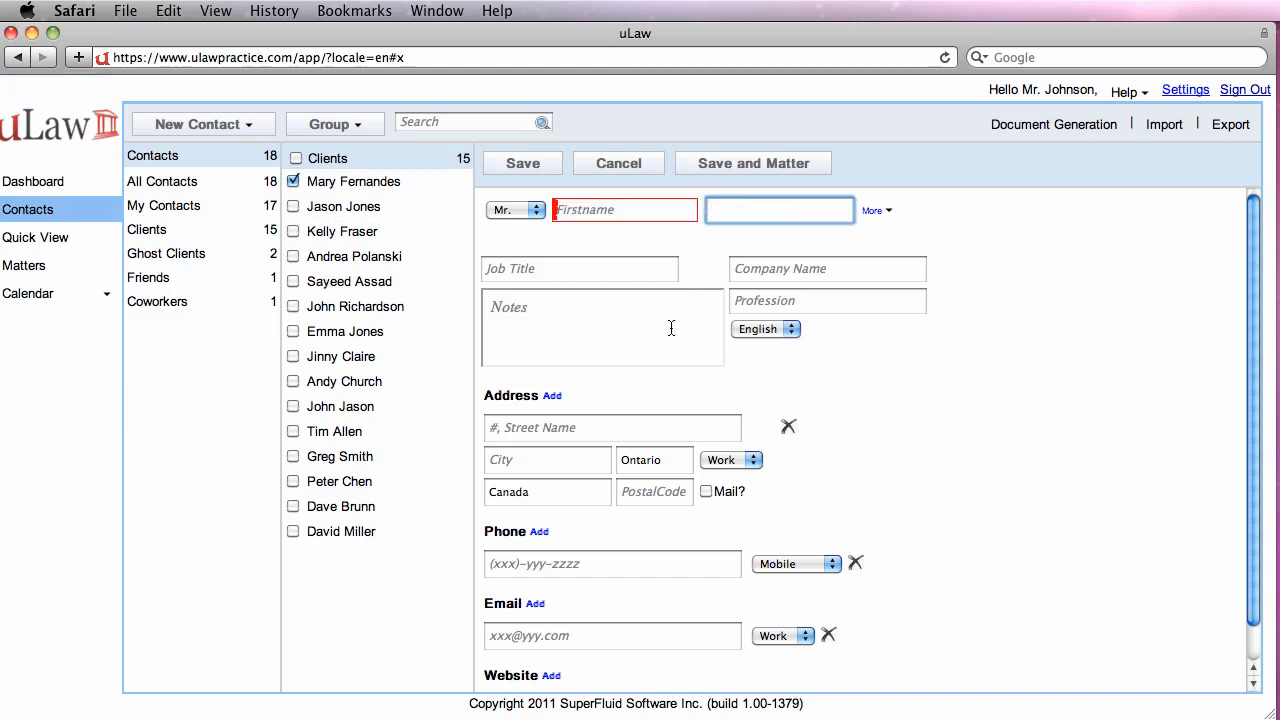
{"action": "mouse_move", "coordinate": [778, 170]}
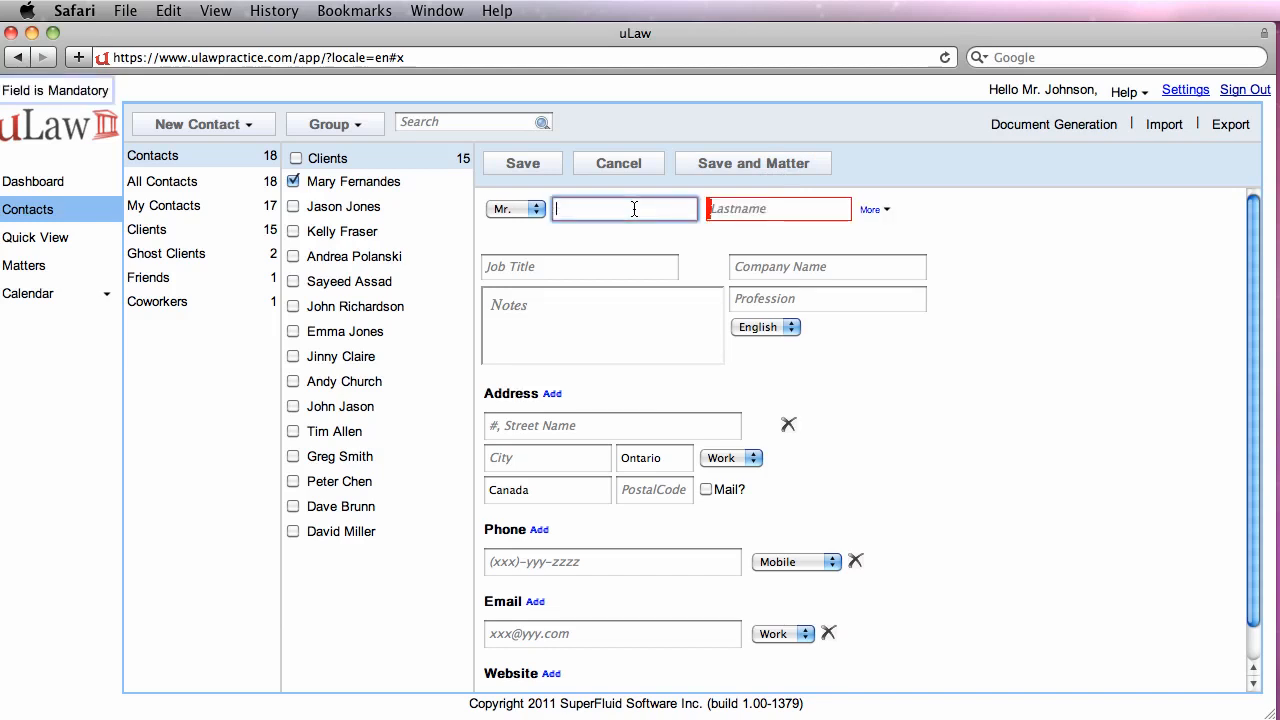
{"action": "type", "text": "John"}
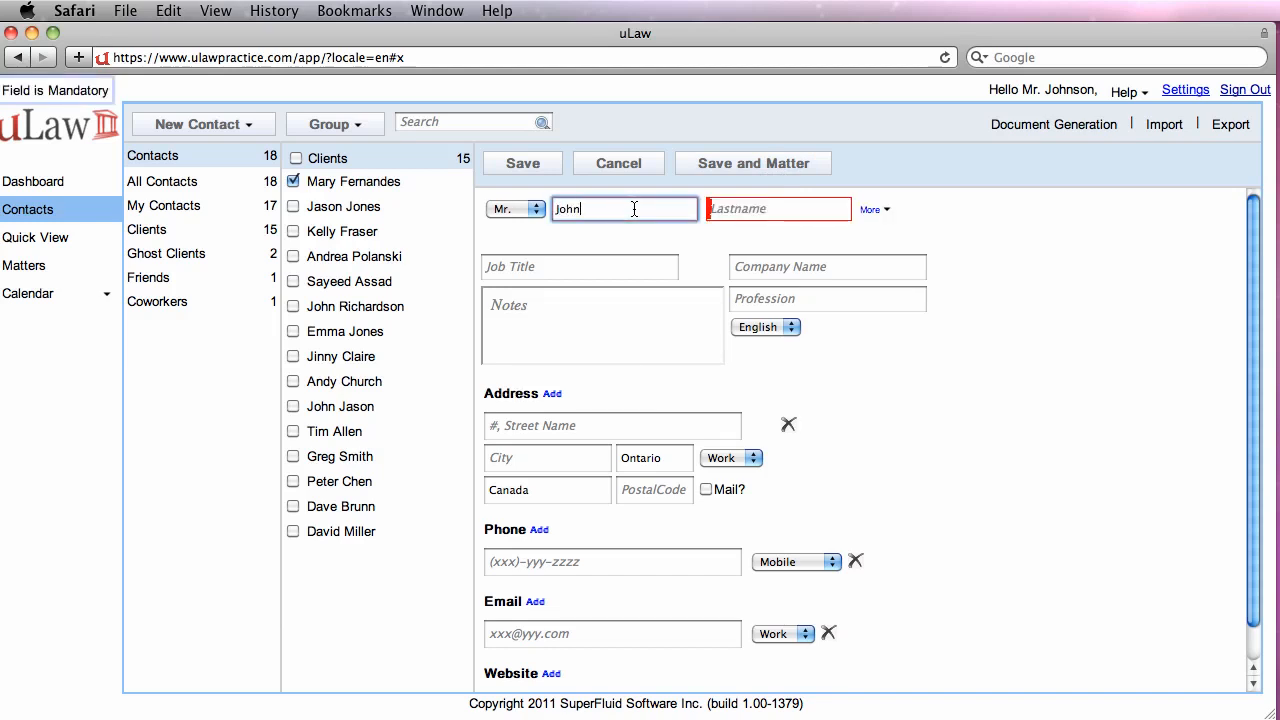
{"action": "type", "text": "Richar"}
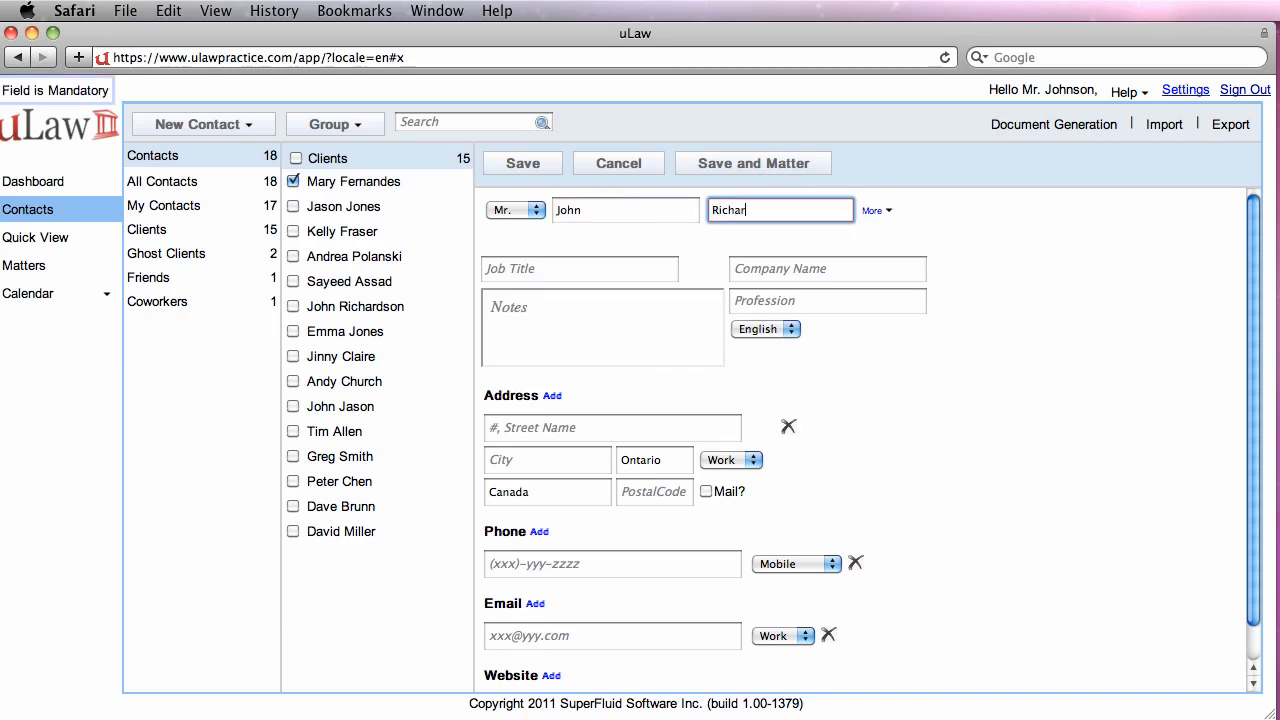
{"action": "type", "text": "dson"}
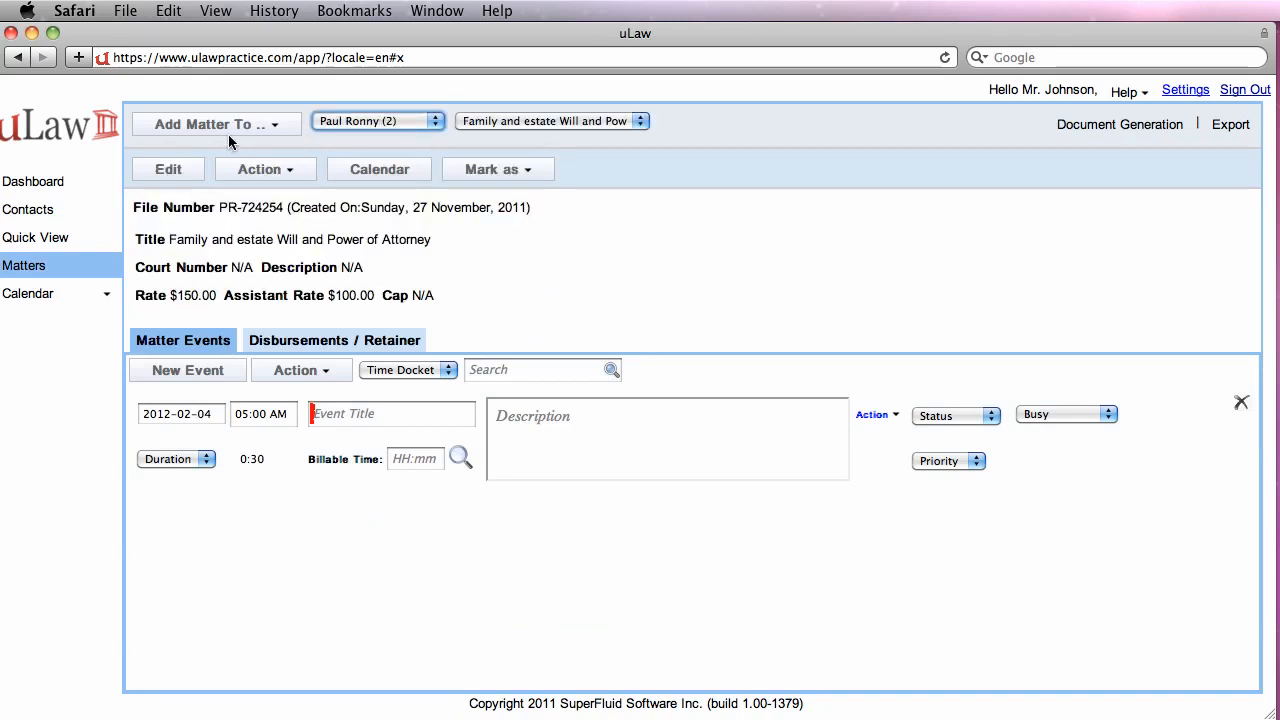
Step: Start a new matter for existing client Tim Allen, then go to the contacts list
{"action": "left_click", "coordinate": [216, 124]}
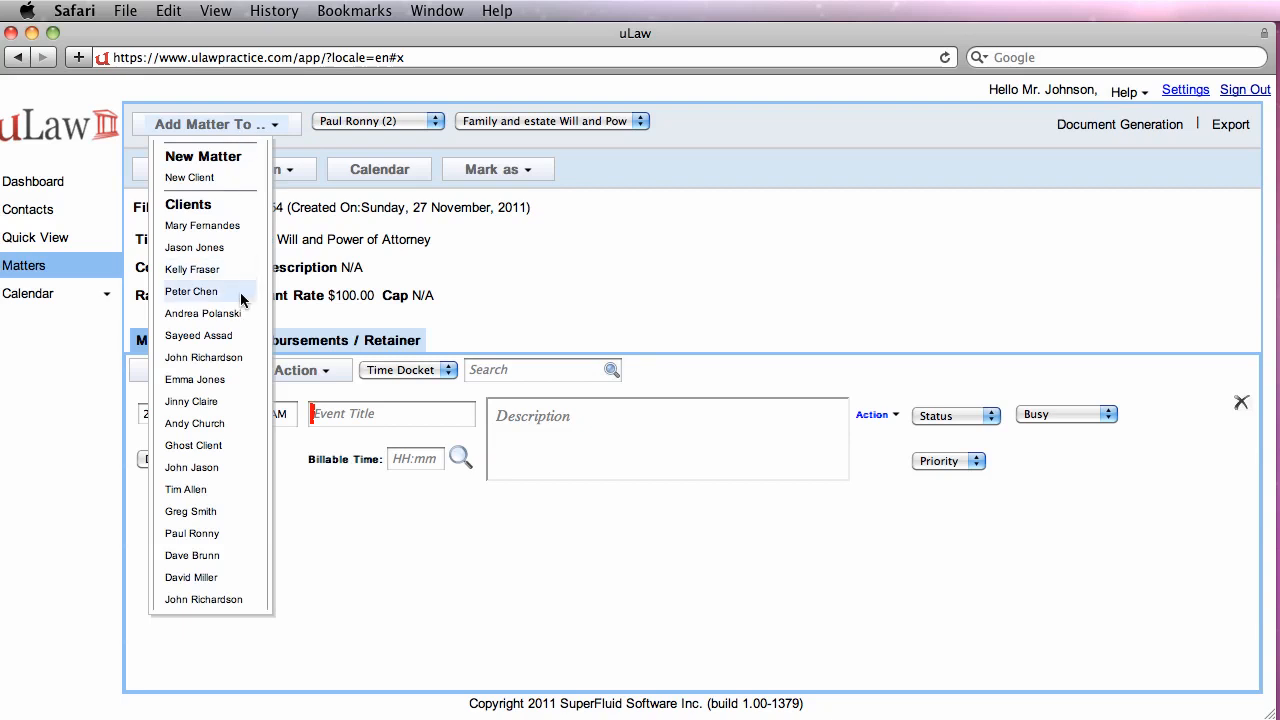
{"action": "mouse_move", "coordinate": [196, 496]}
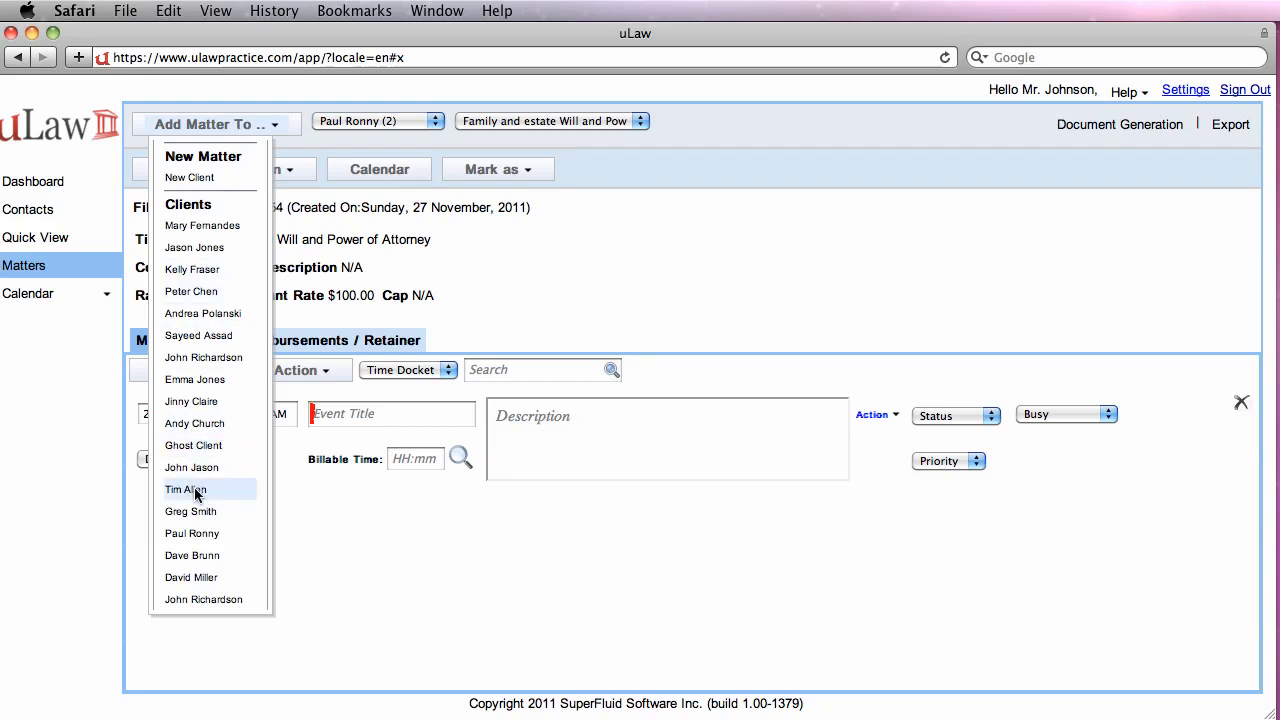
{"action": "left_click", "coordinate": [184, 490]}
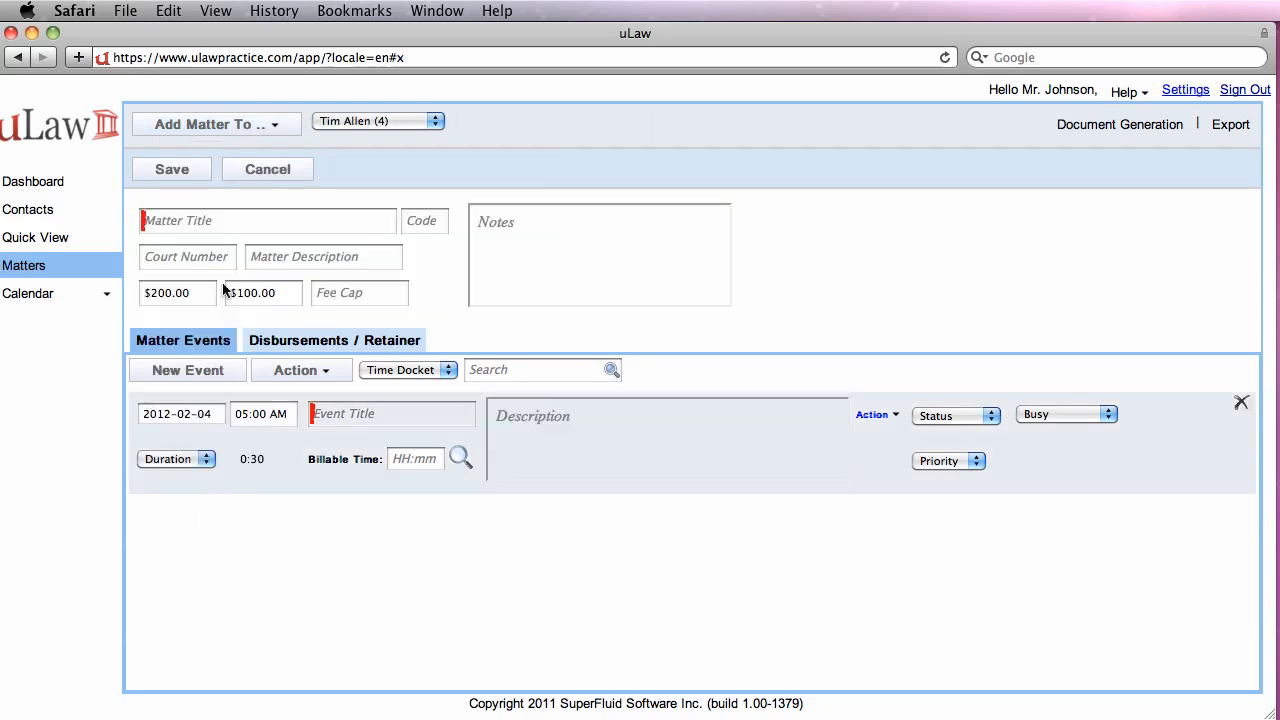
{"action": "left_click", "coordinate": [268, 220]}
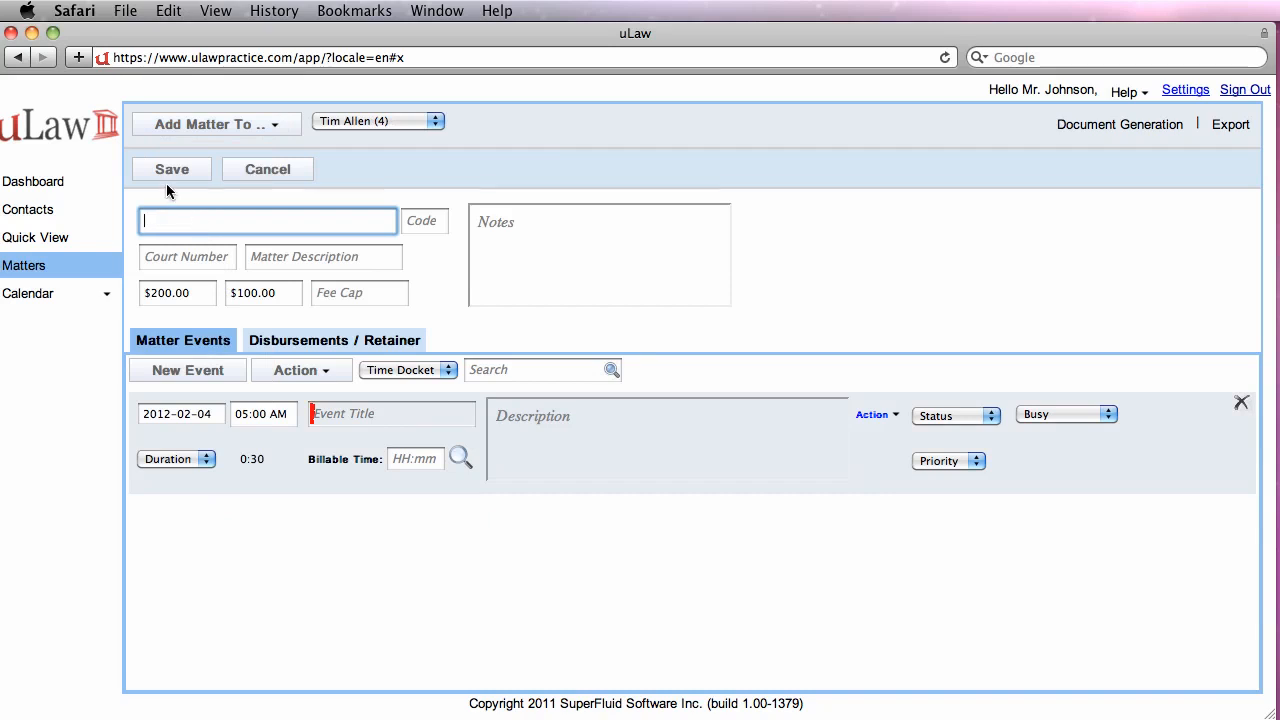
{"action": "mouse_move", "coordinate": [168, 190]}
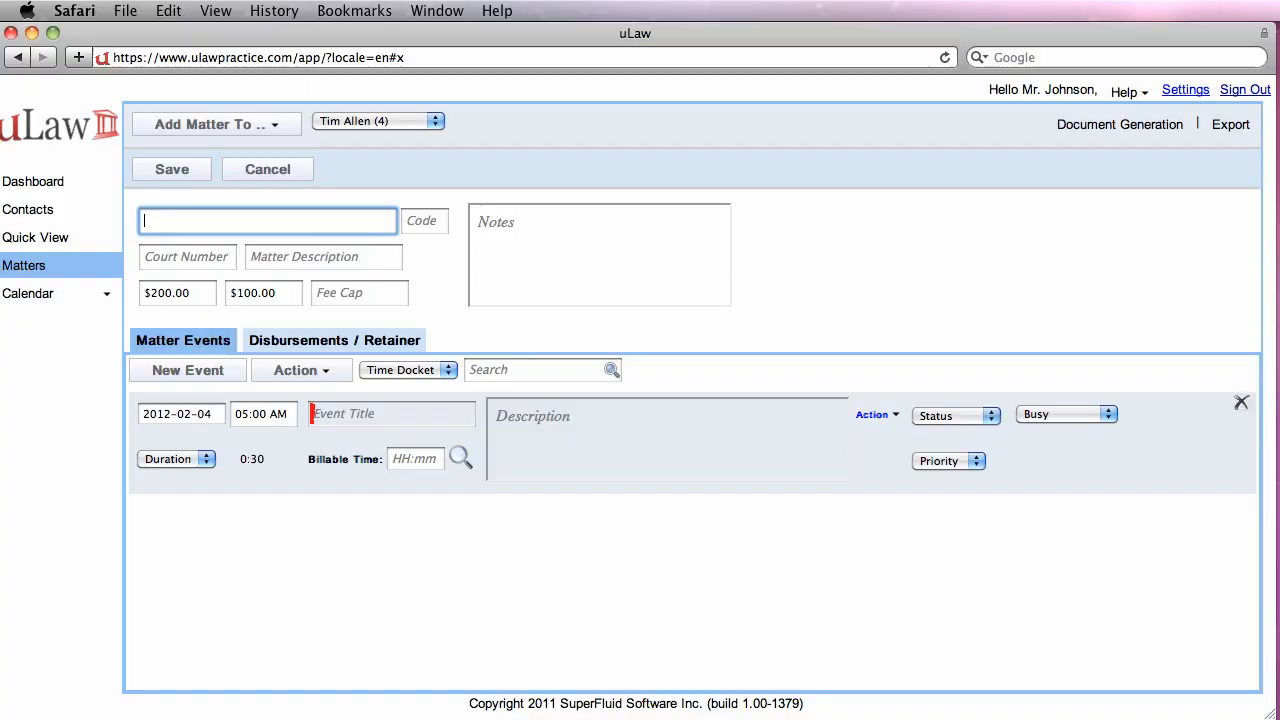
{"action": "left_click", "coordinate": [28, 210]}
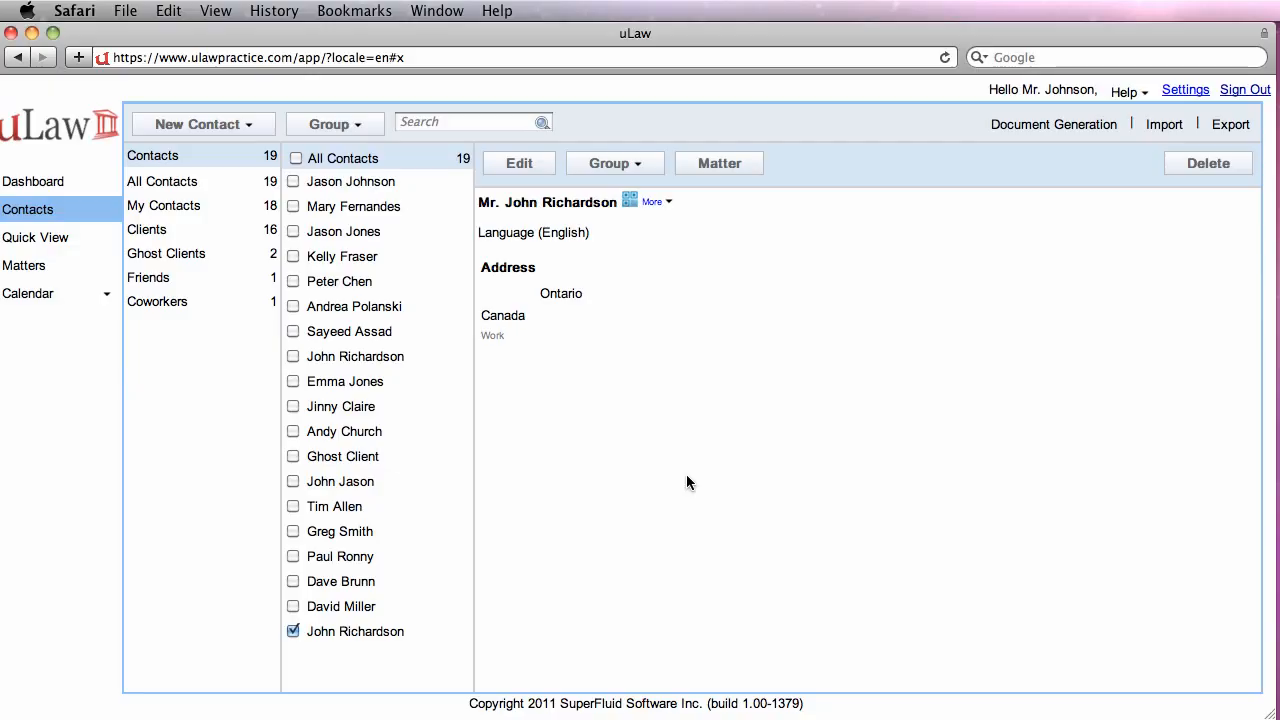
{"action": "mouse_move", "coordinate": [442, 434]}
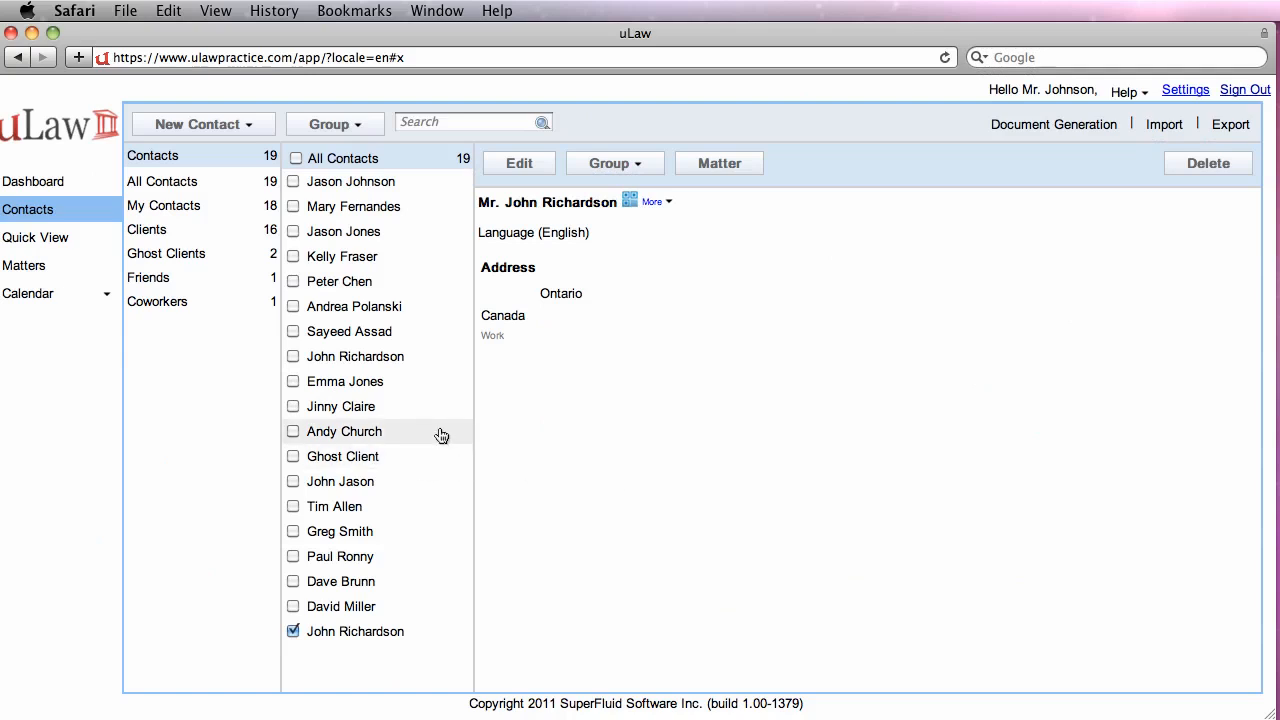
{"action": "mouse_move", "coordinate": [454, 488]}
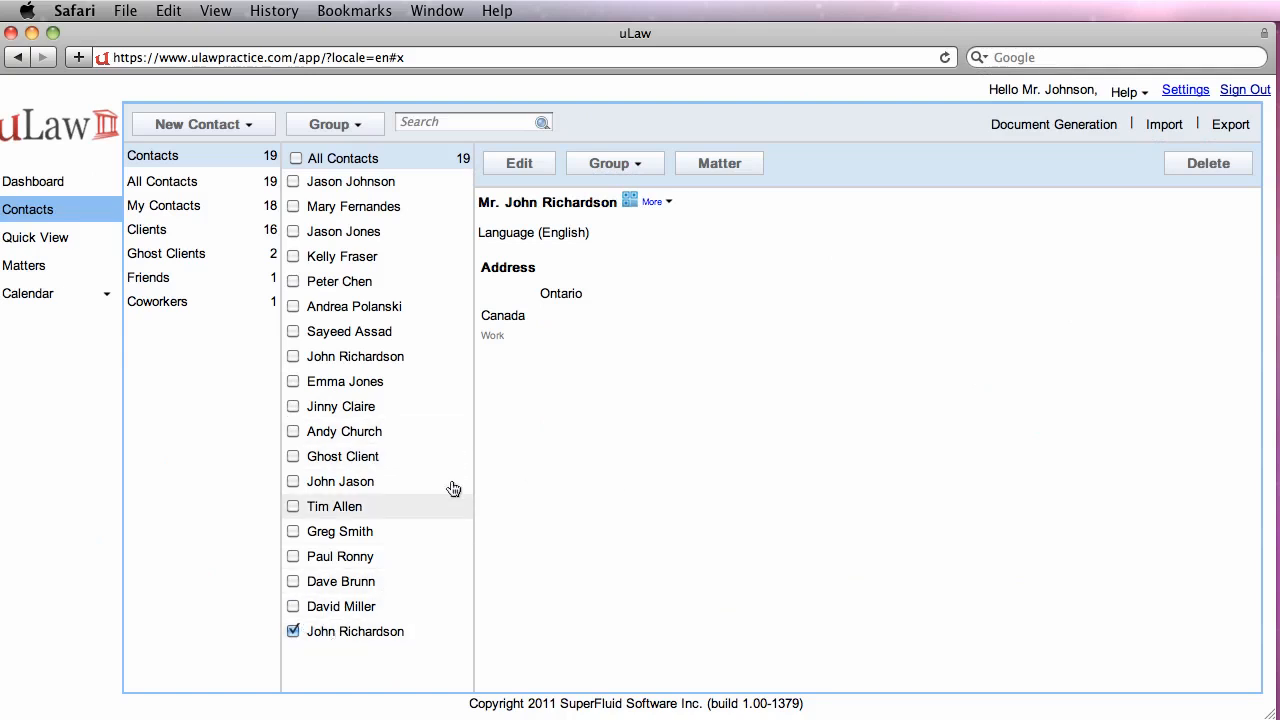
{"action": "left_click", "coordinate": [720, 164]}
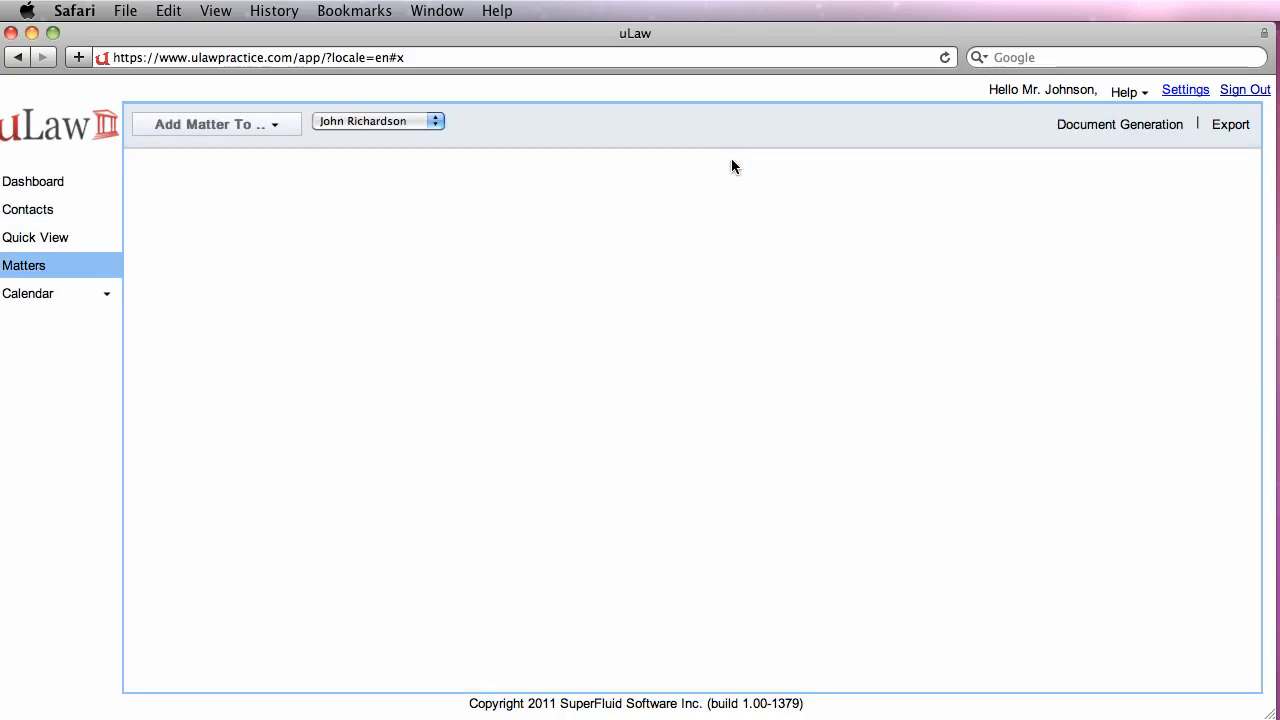
{"action": "left_click", "coordinate": [214, 124]}
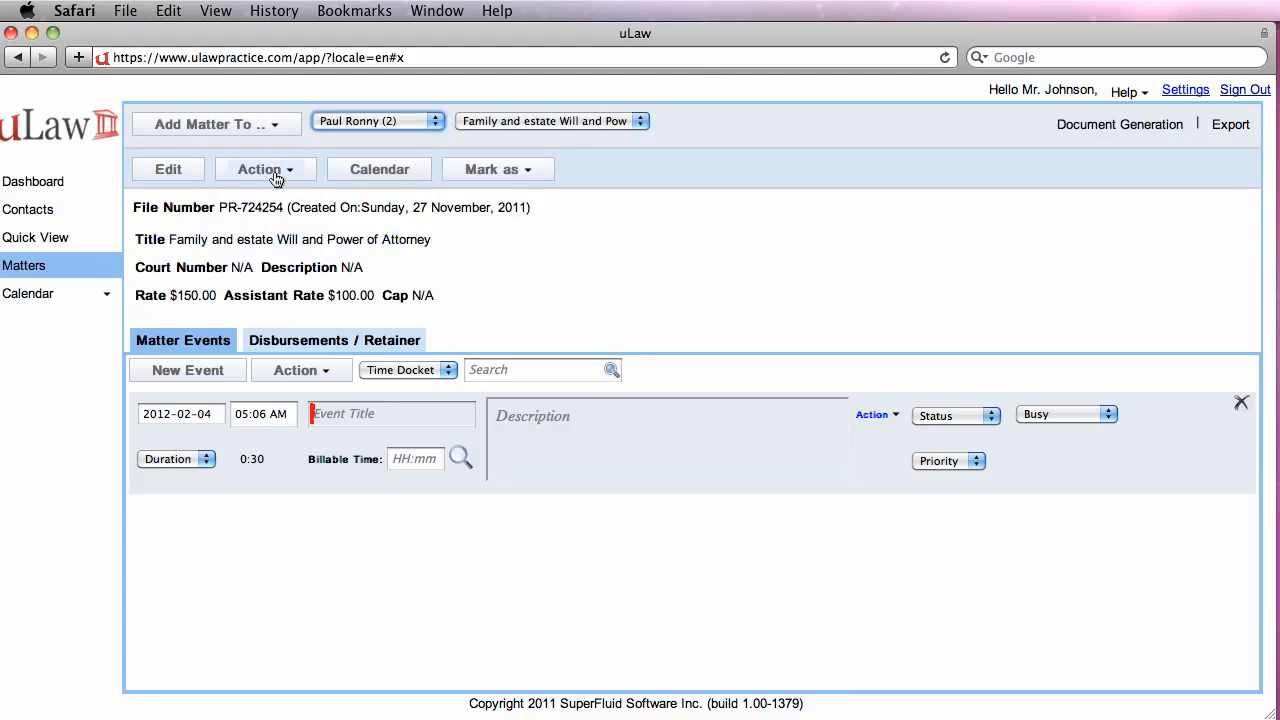
Step: Show the Add Matter To list with New Matter, New Client and existing clients
{"action": "left_click", "coordinate": [264, 168]}
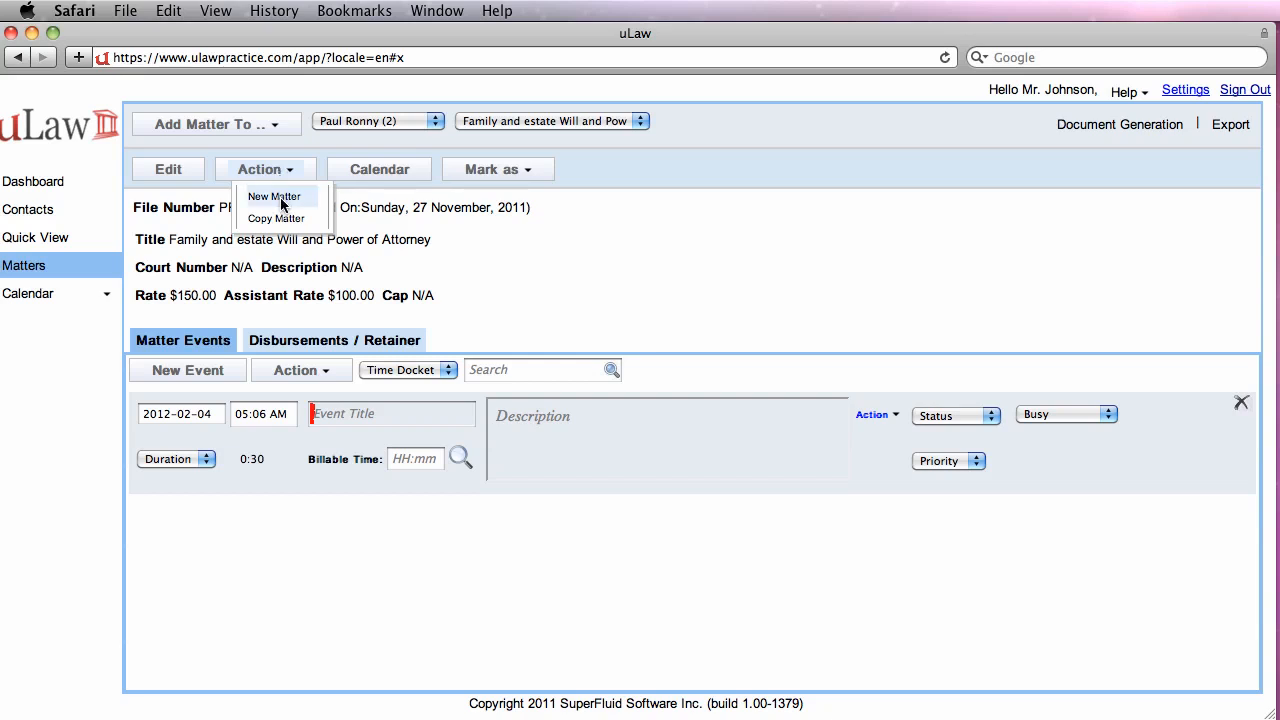
{"action": "mouse_move", "coordinate": [236, 124]}
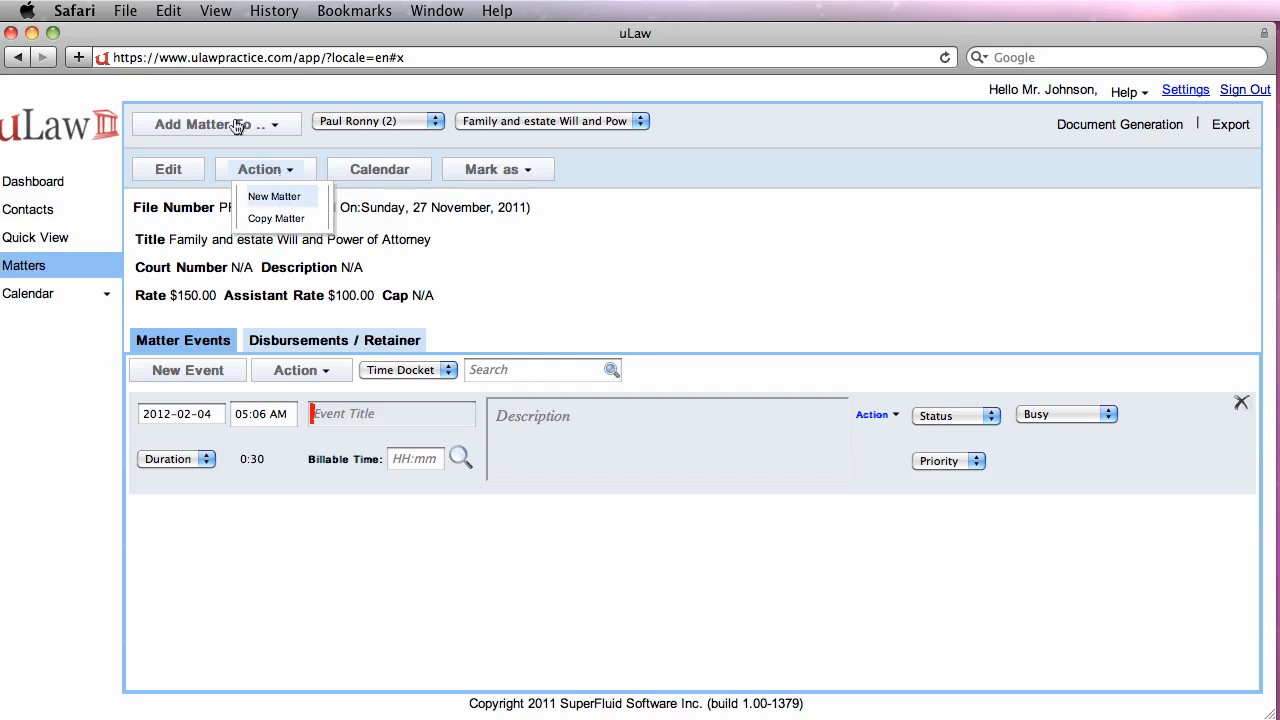
{"action": "left_click", "coordinate": [216, 124]}
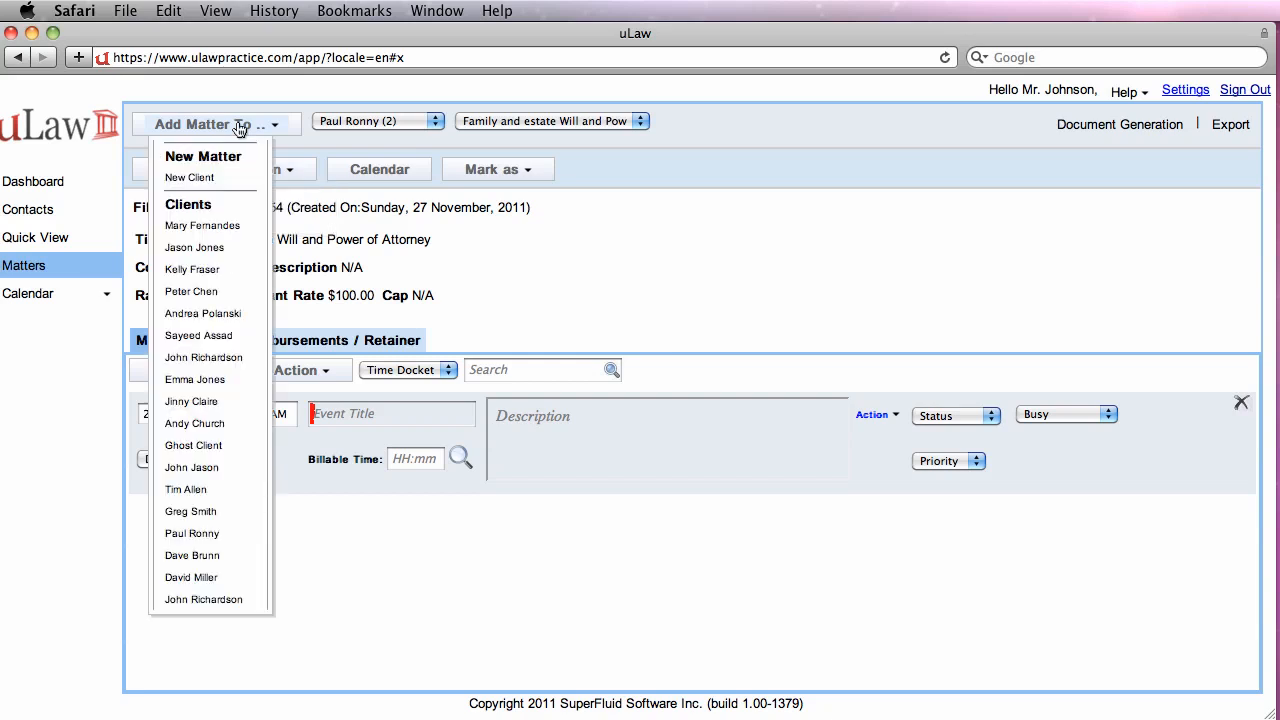
{"action": "mouse_move", "coordinate": [212, 180]}
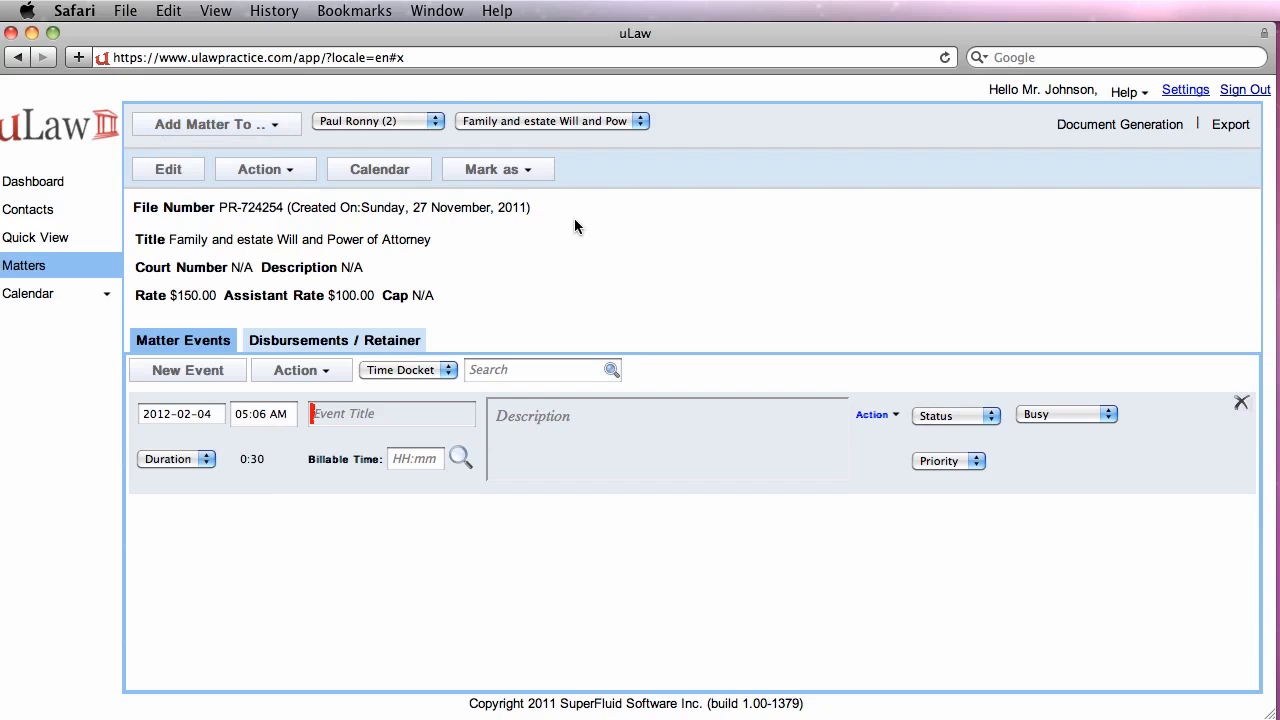
{"action": "left_click", "coordinate": [216, 124]}
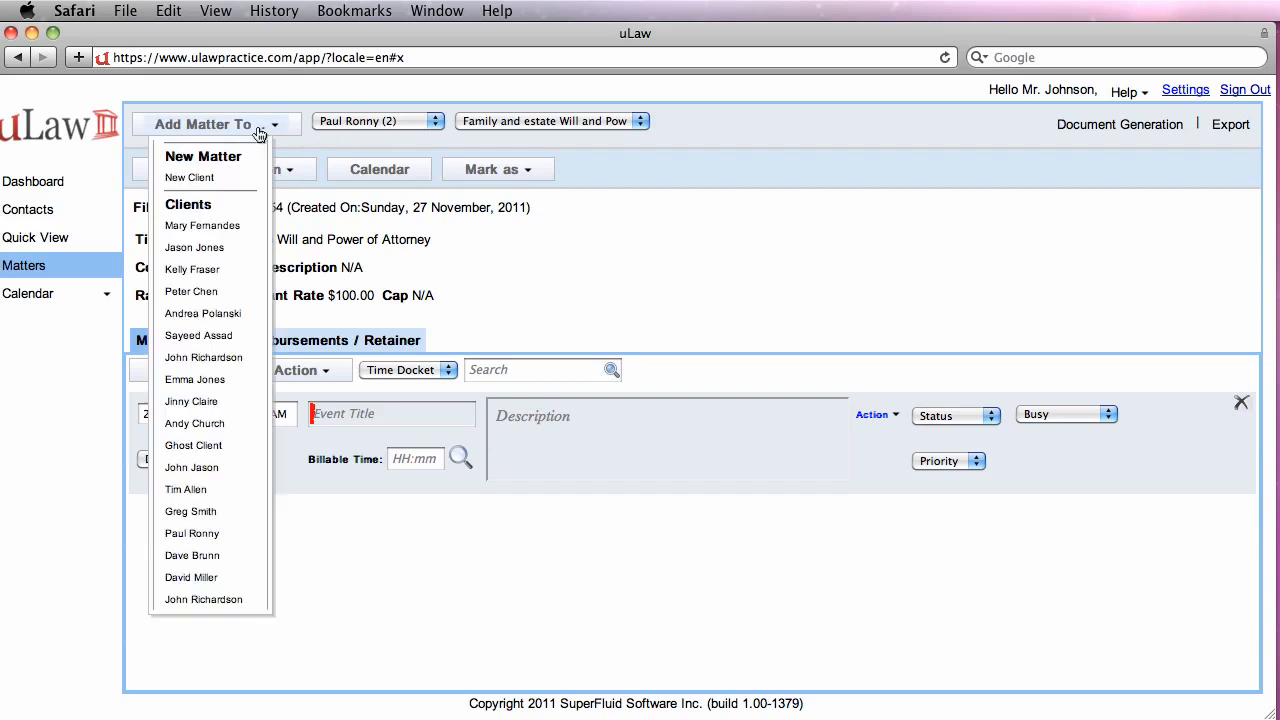